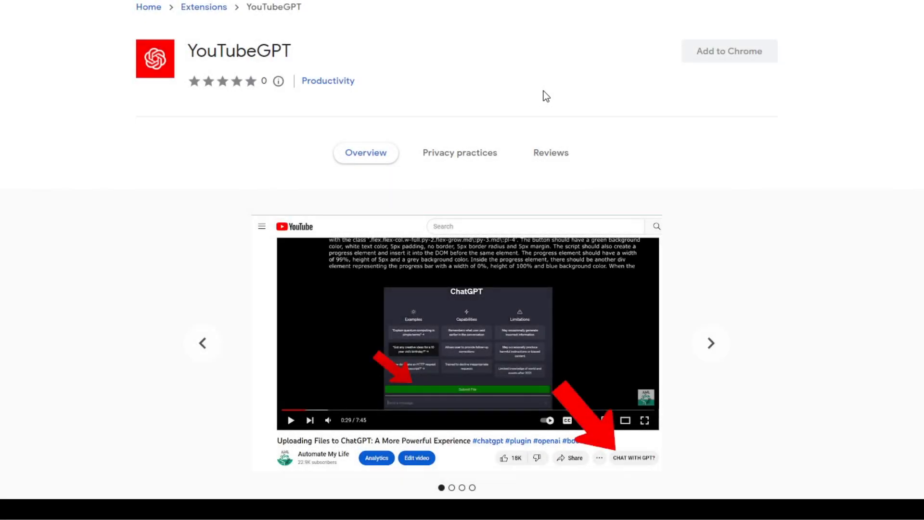
mouse_move(524, 98)
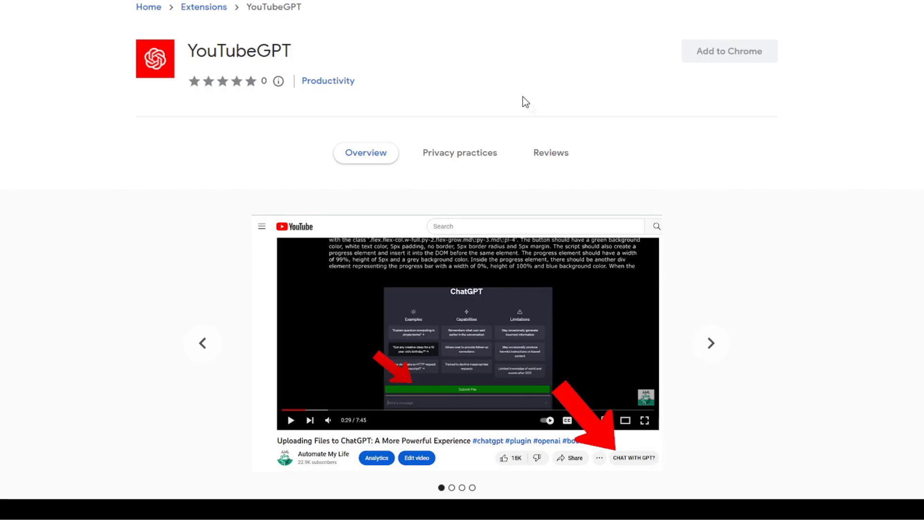
mouse_move(710, 344)
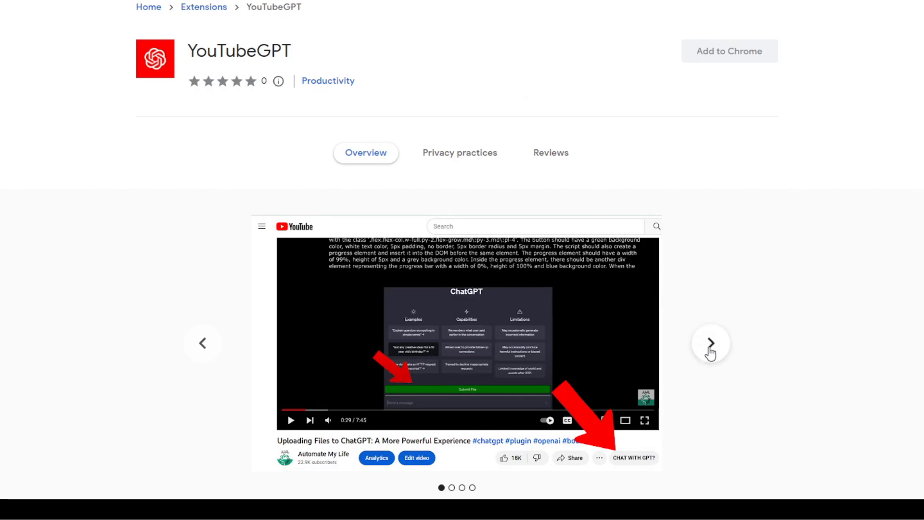
Browse through the YouTubeGPT extension's screenshots before heading to the channel's videos
click(710, 343)
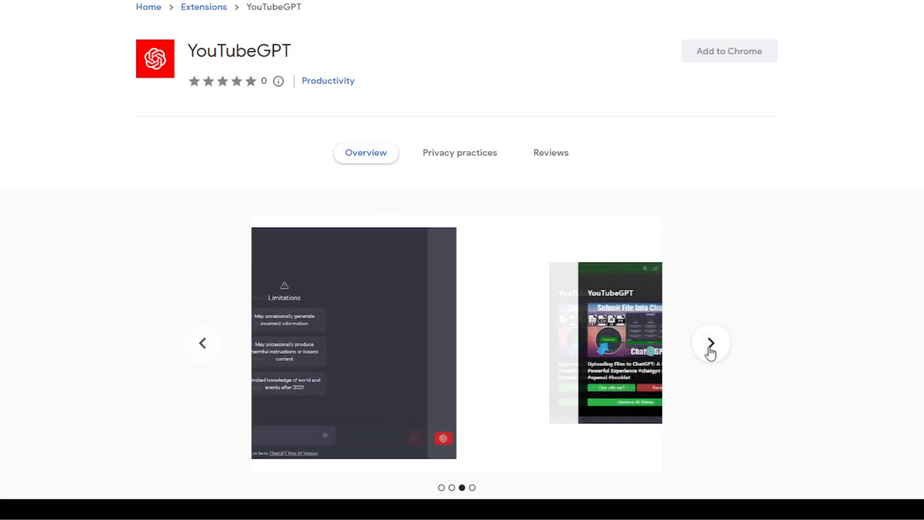
click(710, 343)
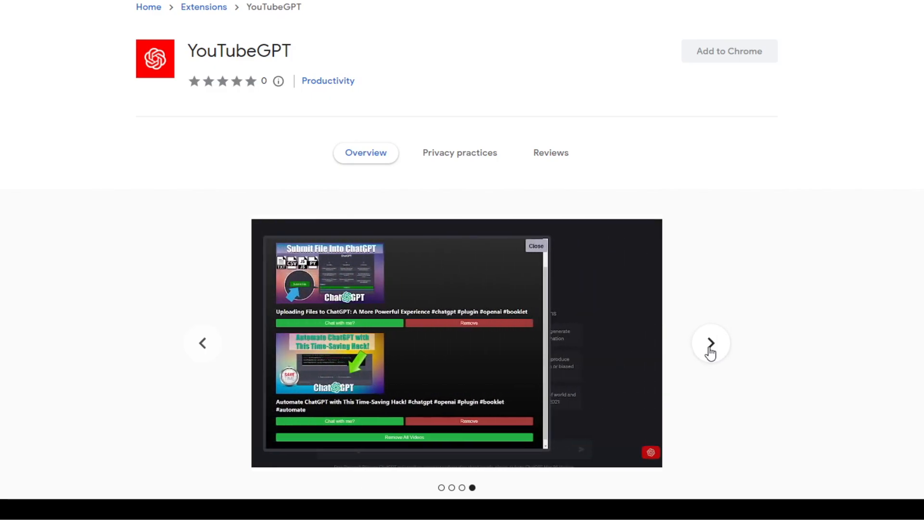
click(711, 343)
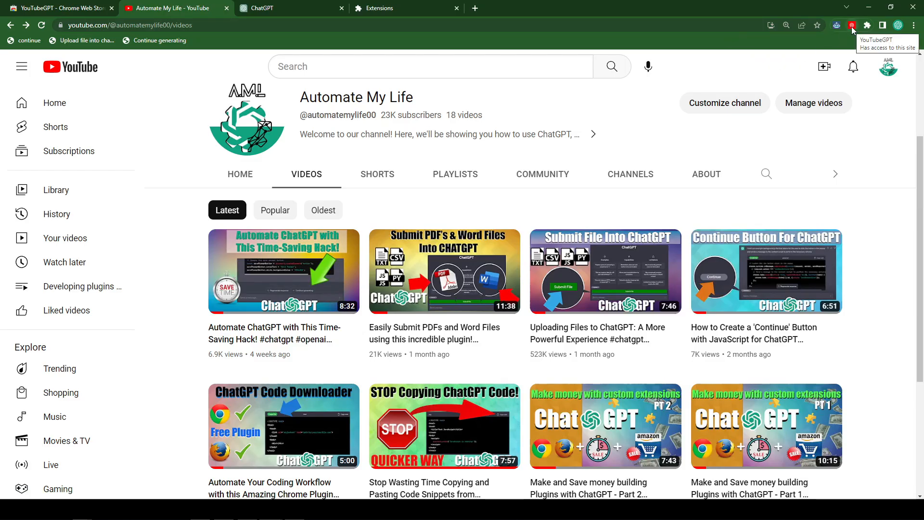
click(852, 29)
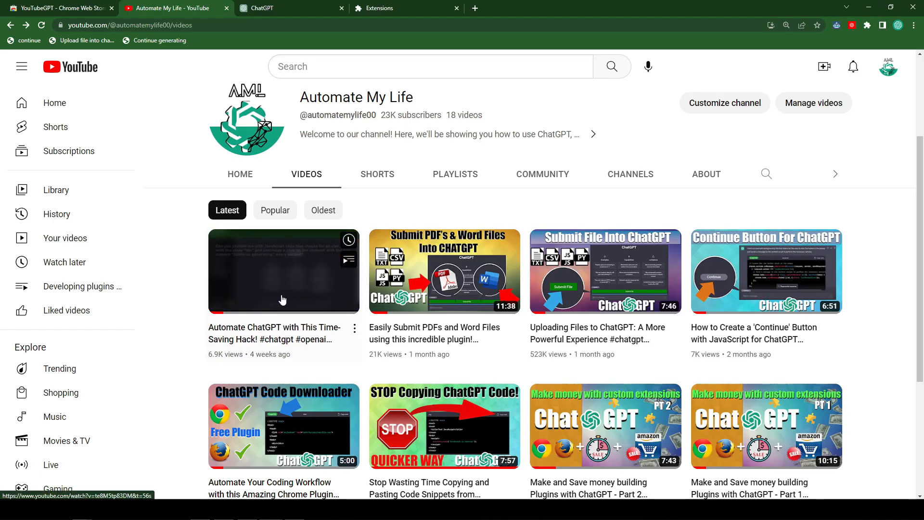
Play the 'Automate ChatGPT with This Time-Saving Hack!' video and send it to YouTubeGPT for chatting
click(283, 270)
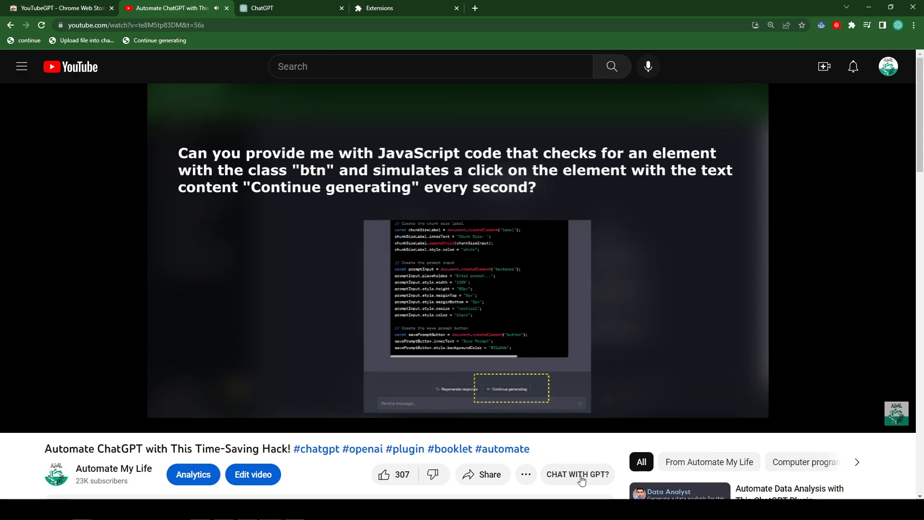
click(526, 474)
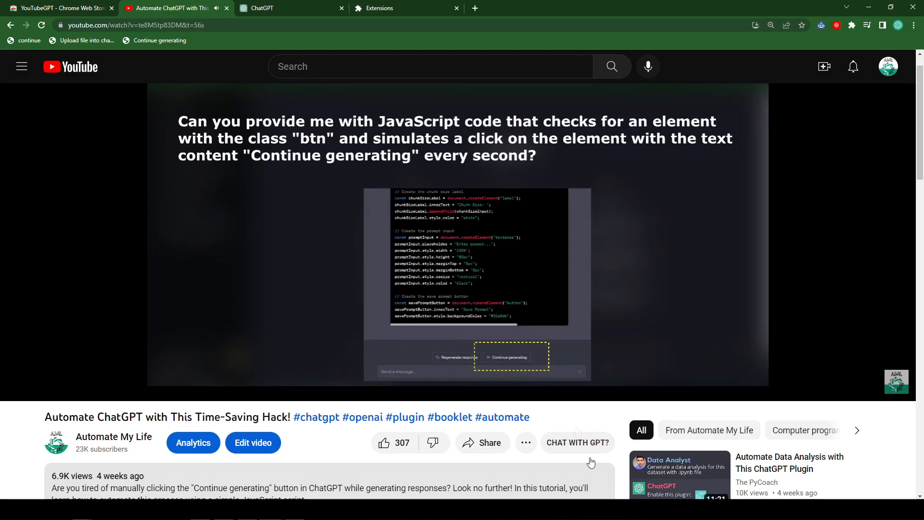
click(836, 25)
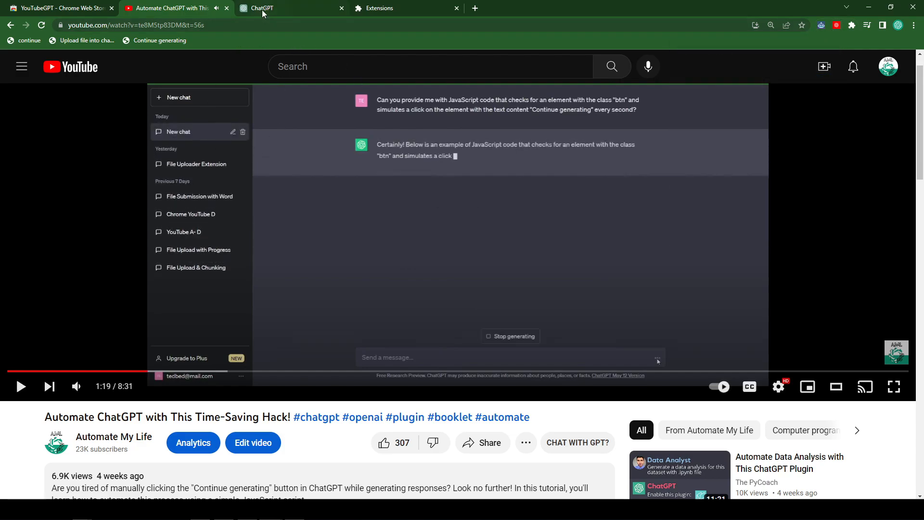
Show the YouTubeGPT saved-videos panel on the ChatGPT page, listing the Automate ChatGPT video
click(266, 8)
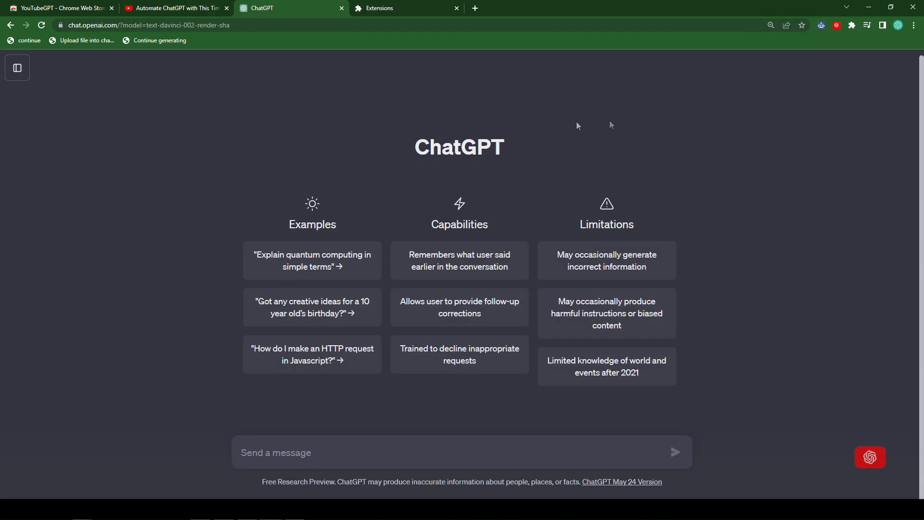
mouse_move(797, 402)
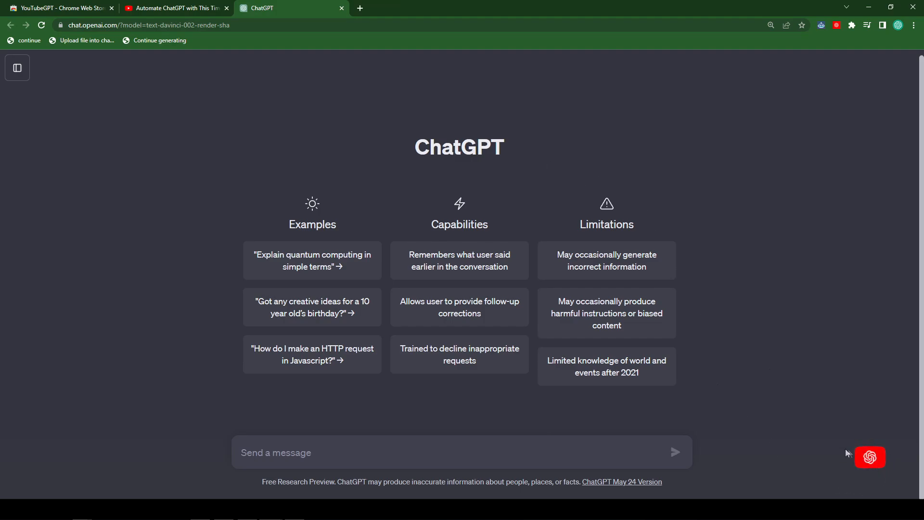
mouse_move(864, 470)
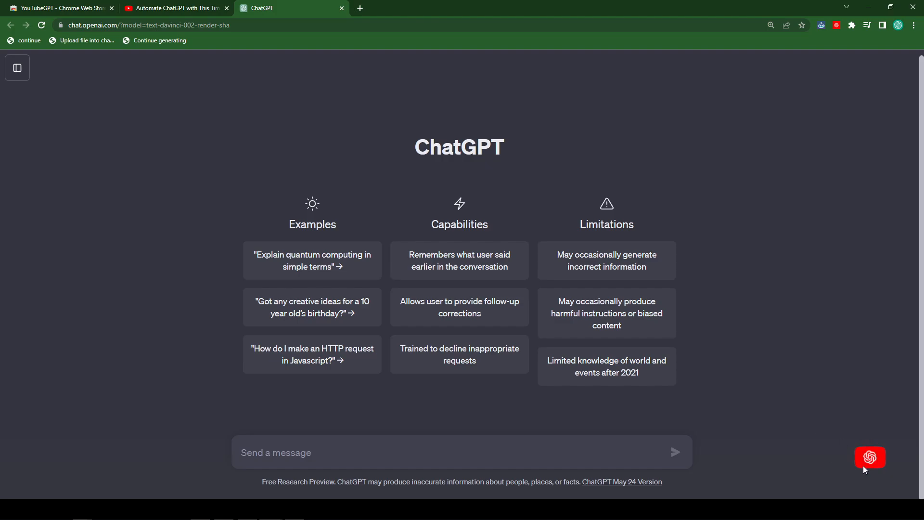
click(869, 457)
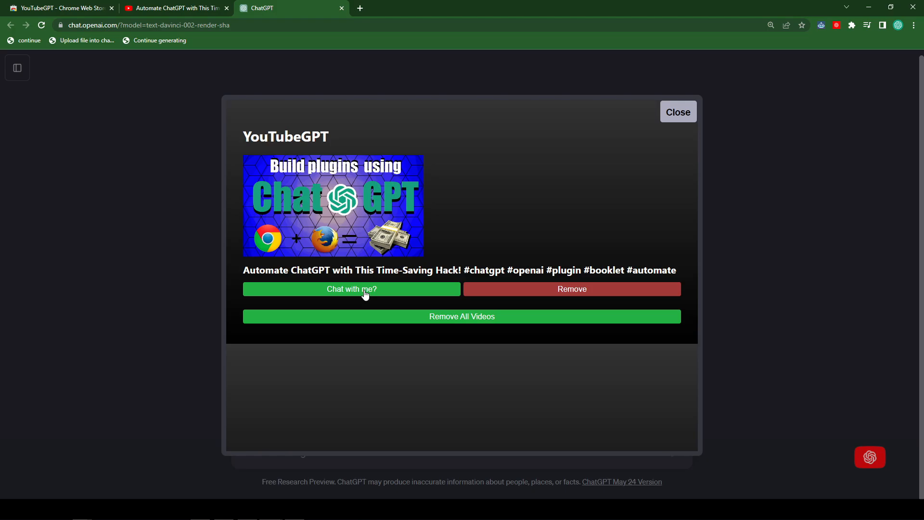
mouse_move(677, 111)
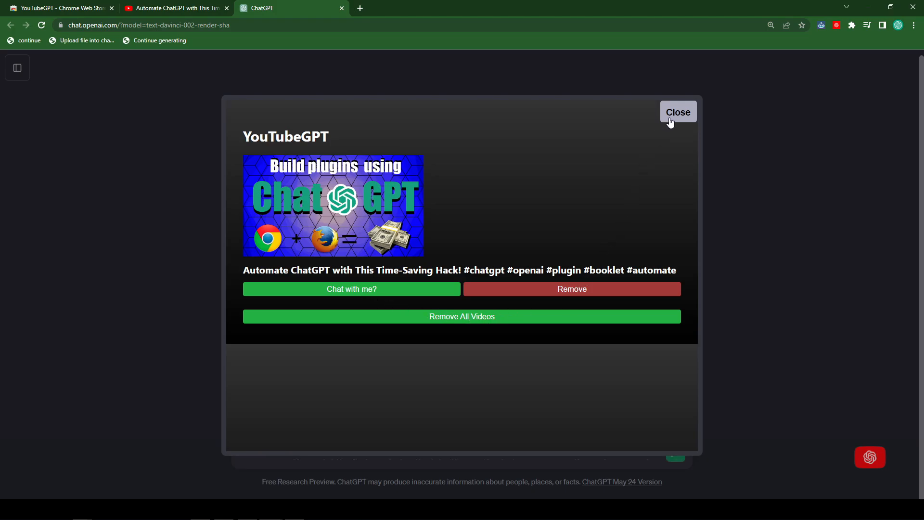
Close the video list and read through ChatGPT's summary of the first video's transcript
click(678, 112)
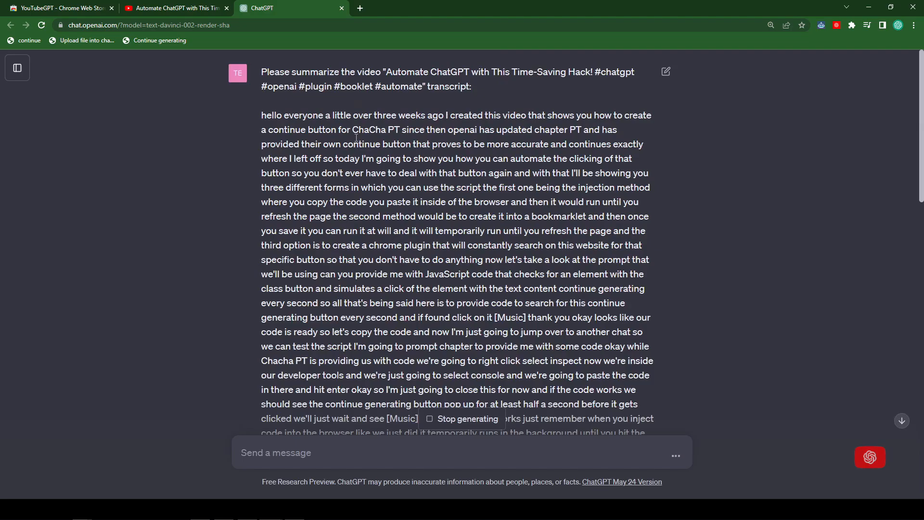
scroll(down, 3)
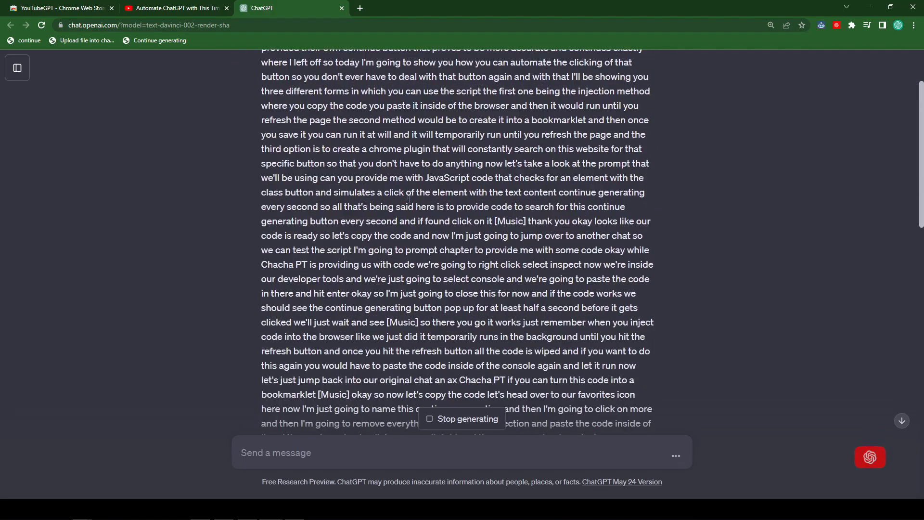
scroll(down, 3)
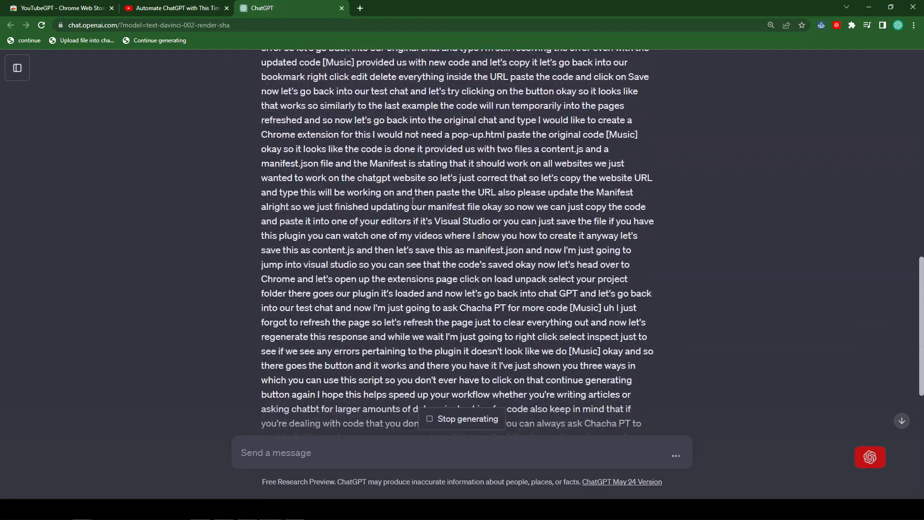
scroll(down, 3)
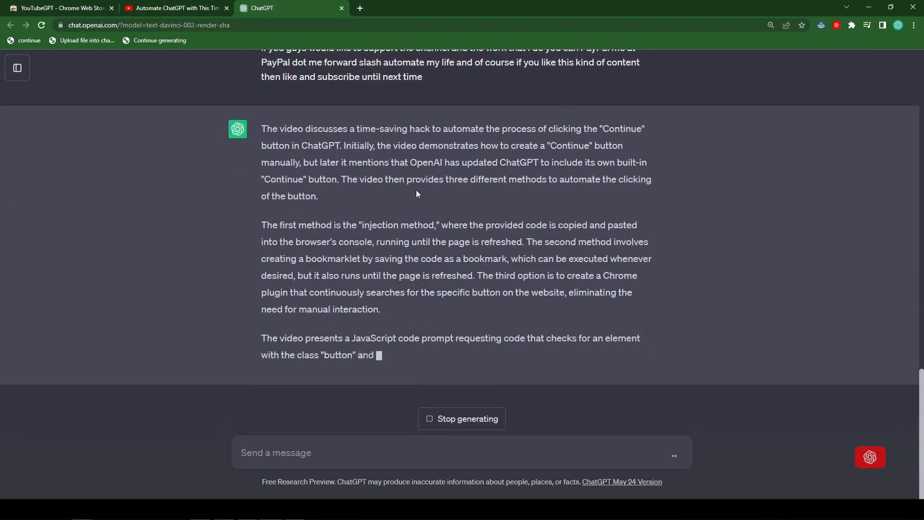
scroll(down, 3)
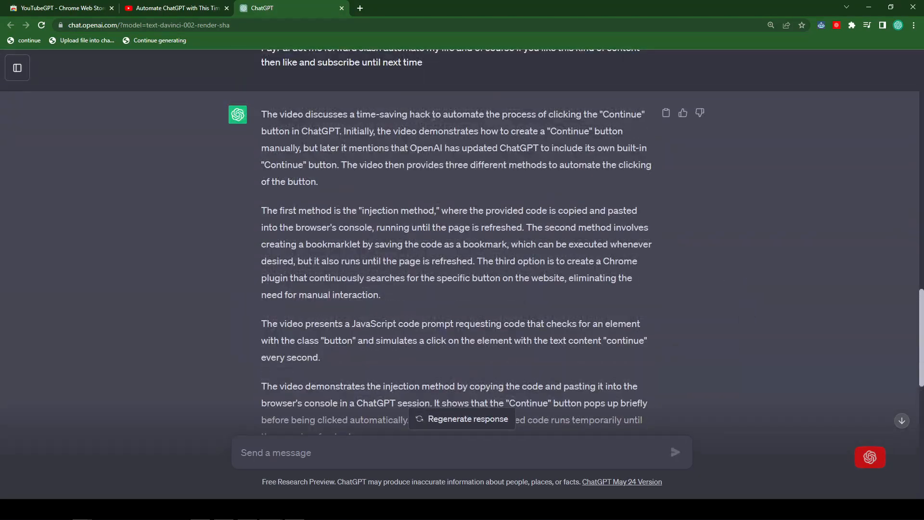
scroll(down, 3)
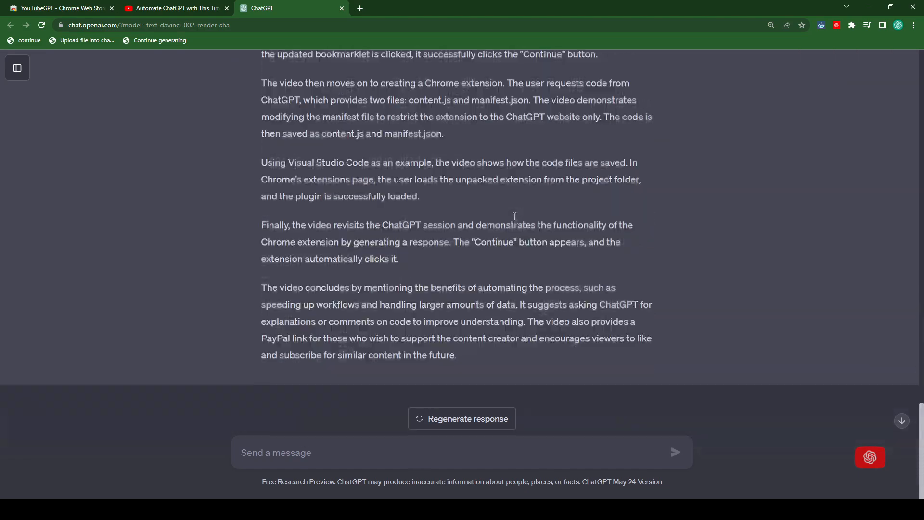
Ask ChatGPT for a bullet-point breakdown of the summary, then return to the channel's videos
text(Can you give me a breakdown in bullet point)
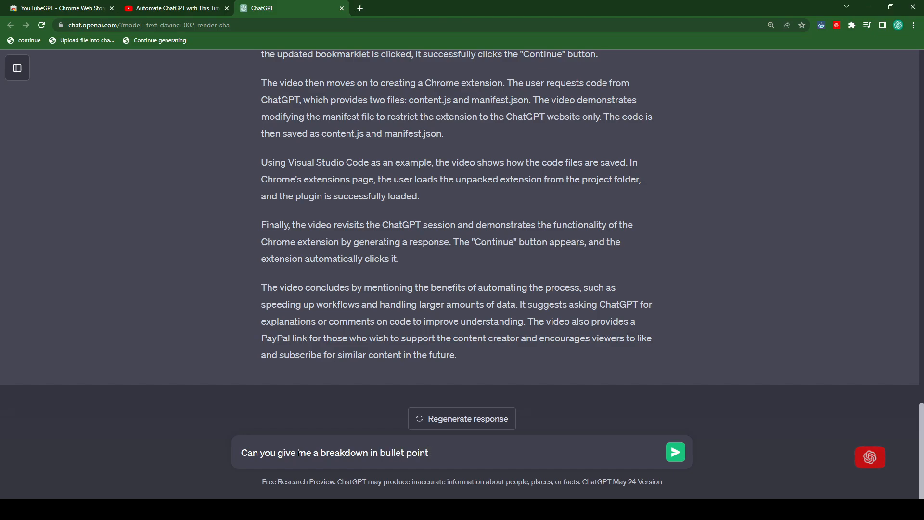
click(675, 453)
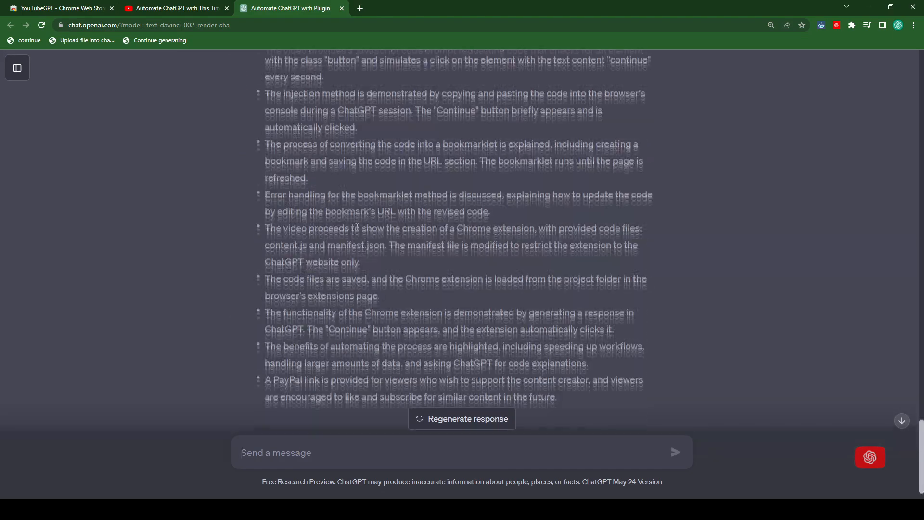
click(174, 8)
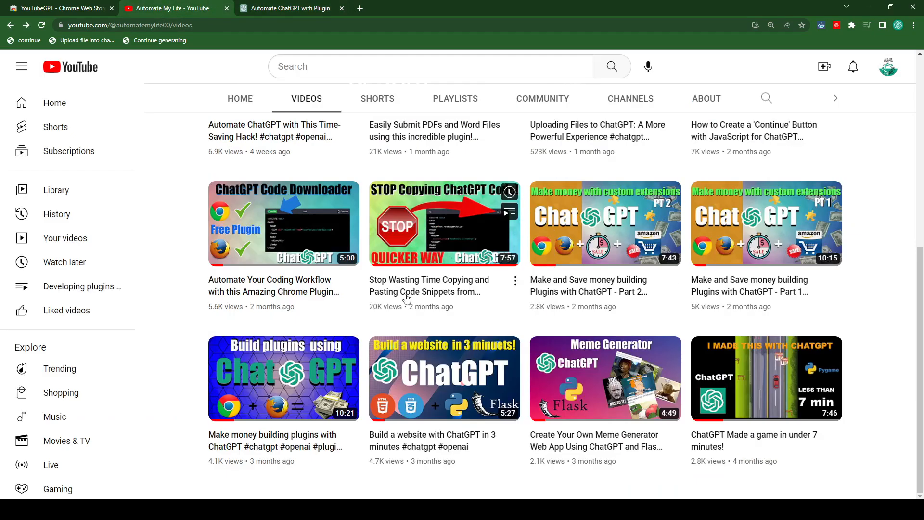
mouse_move(443, 377)
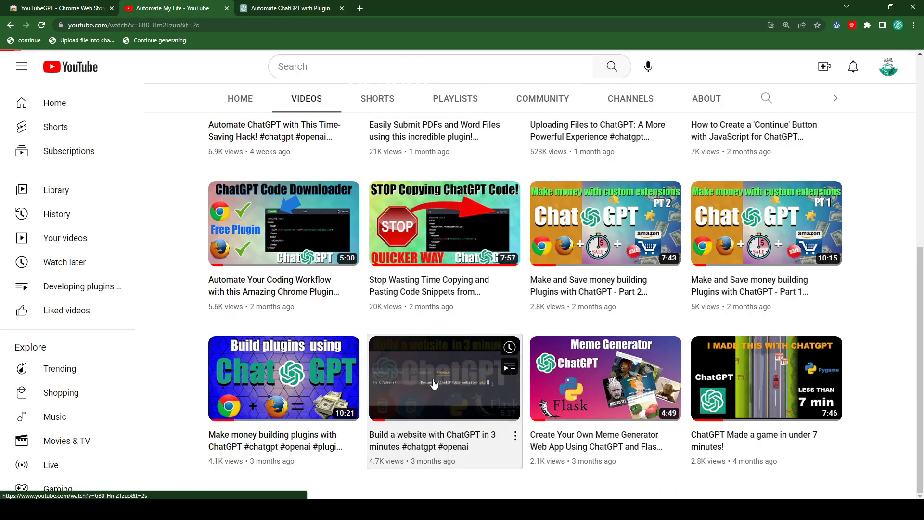
Play 'Build a website with ChatGPT in 3 minutes' and confirm it appears in YouTubeGPT's saved list
click(445, 378)
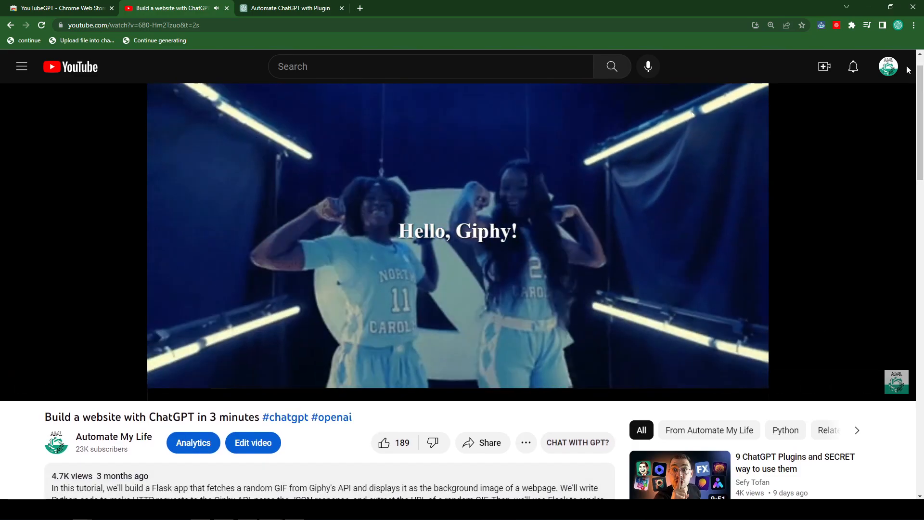
click(835, 25)
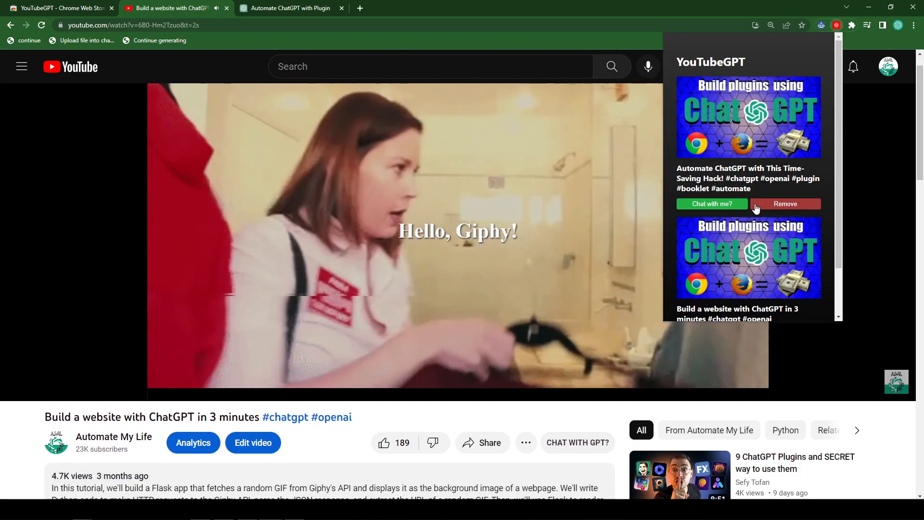
scroll(down, 3)
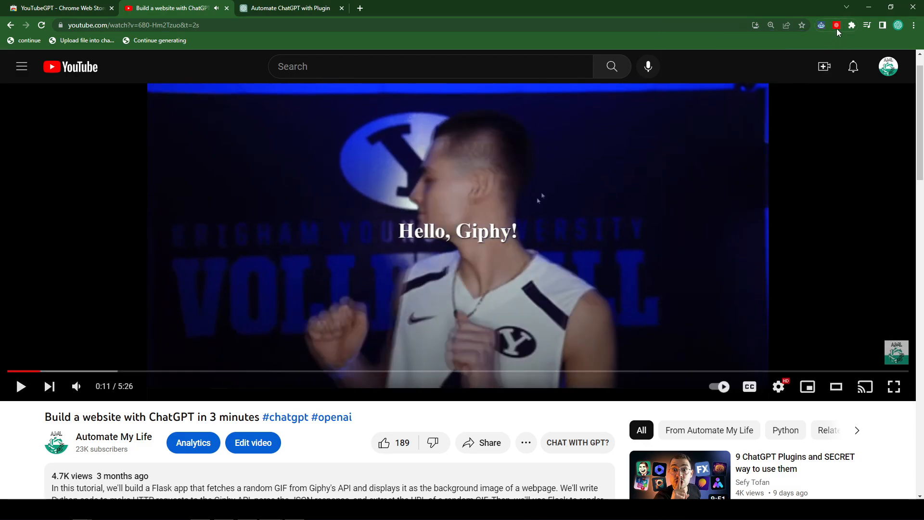
click(836, 25)
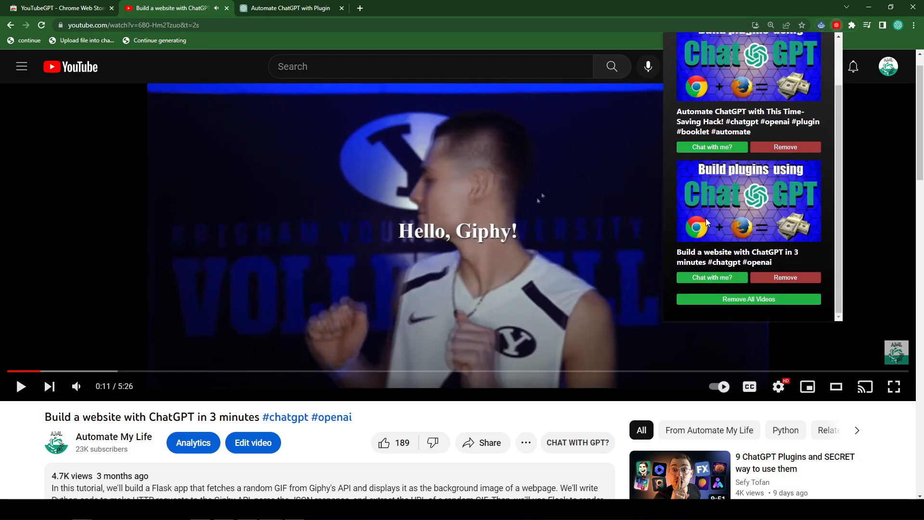
mouse_move(699, 292)
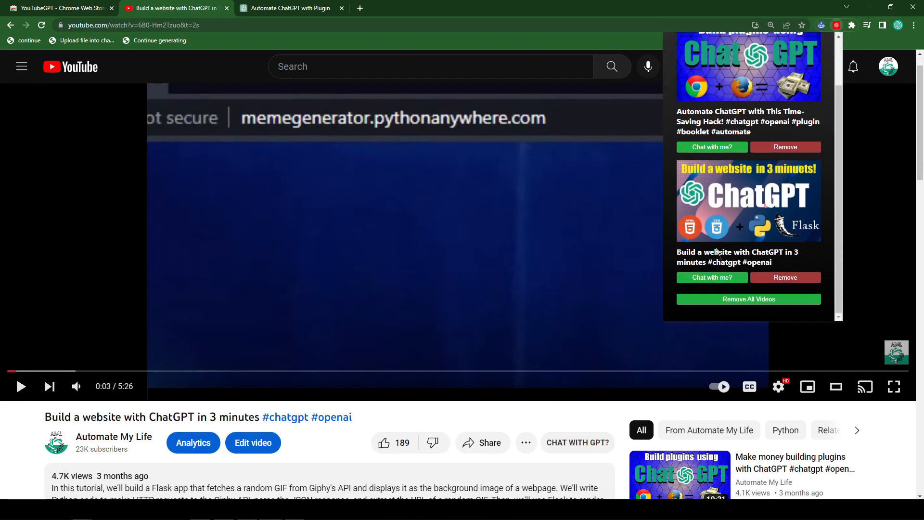
Send the 'Build a website with ChatGPT in 3 minutes' transcript to ChatGPT and check its title in the prompt
click(288, 7)
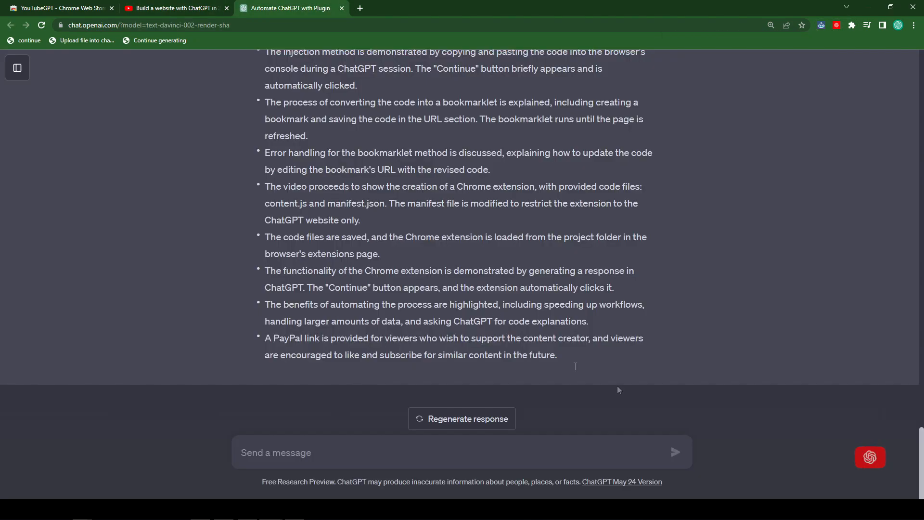
click(870, 457)
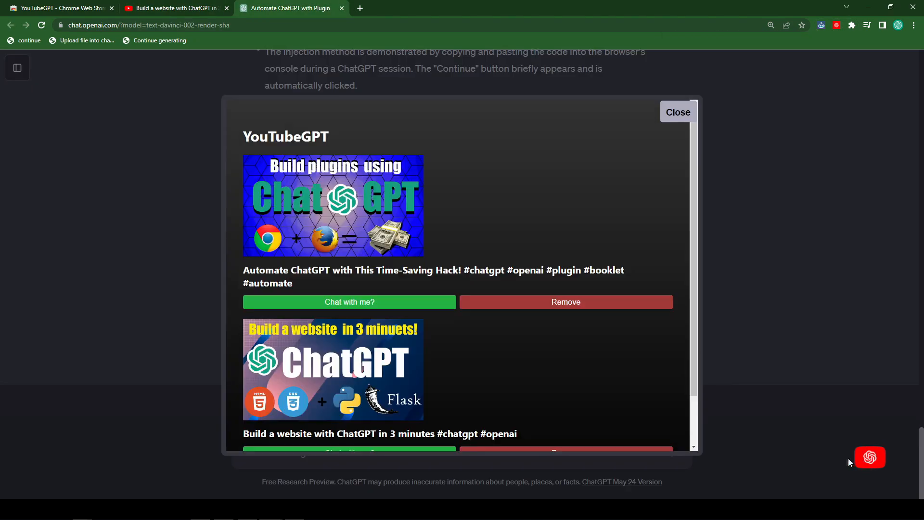
scroll(down, 3)
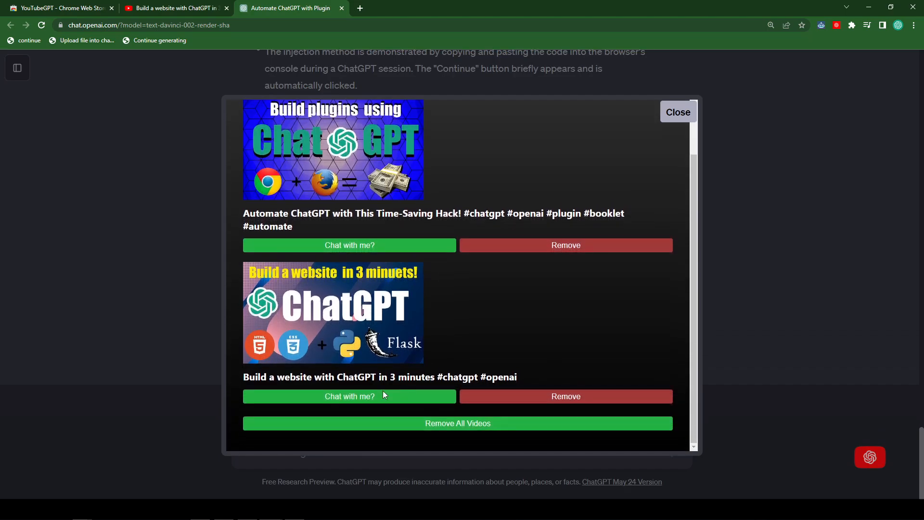
mouse_move(348, 396)
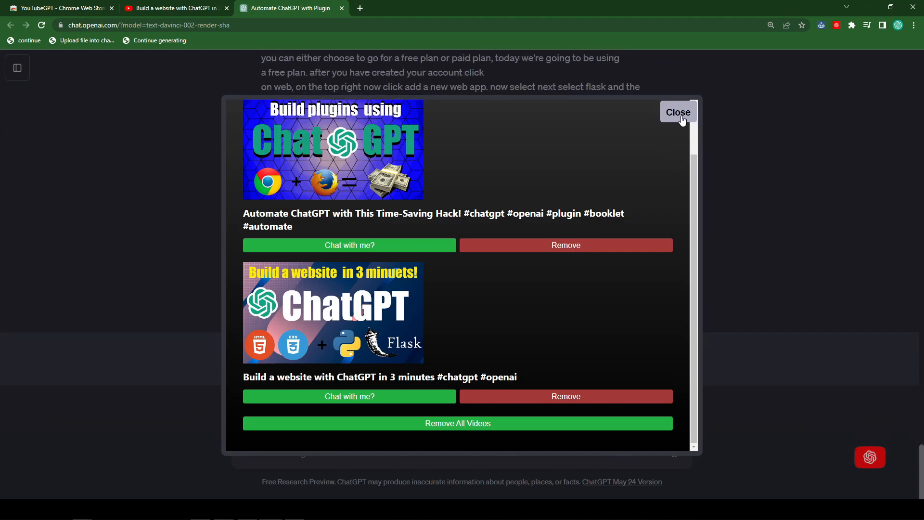
click(678, 112)
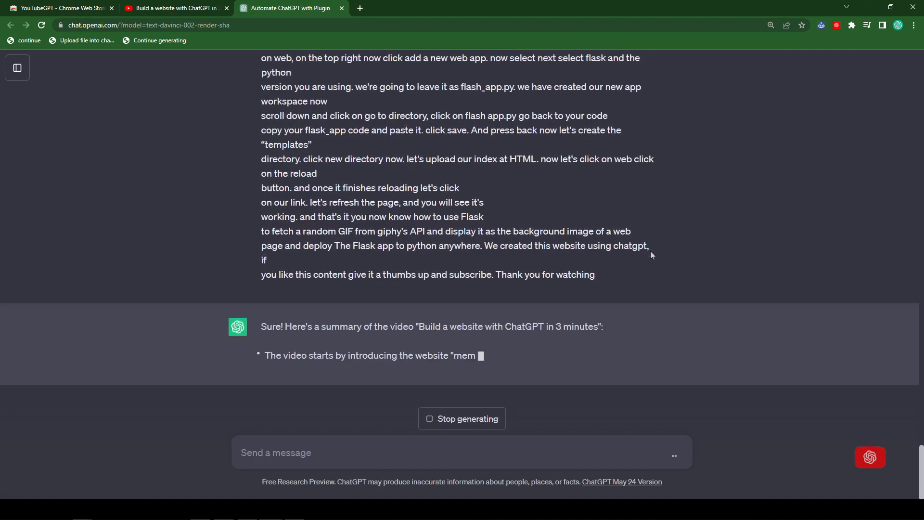
scroll(down, 3)
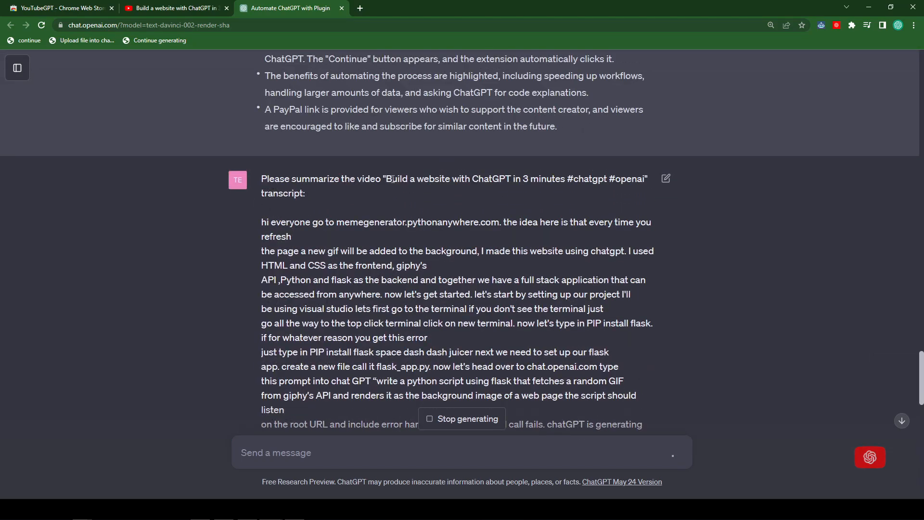
drag(392, 179, 627, 179)
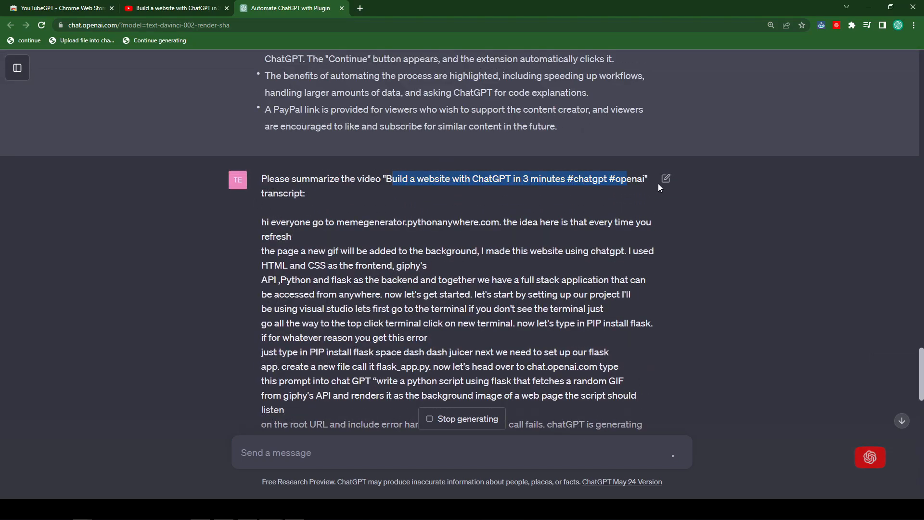
Load the second video's transcript summary request into the message box again as an unsent draft
click(836, 25)
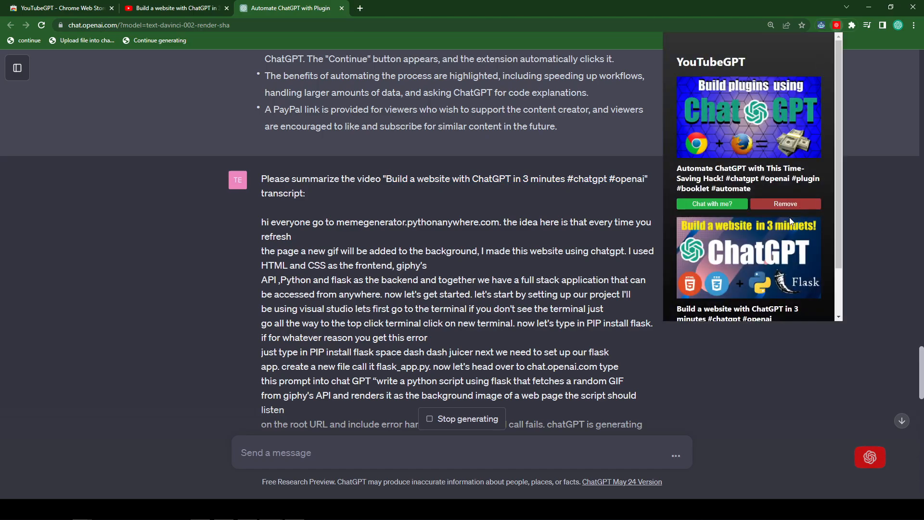
scroll(down, 3)
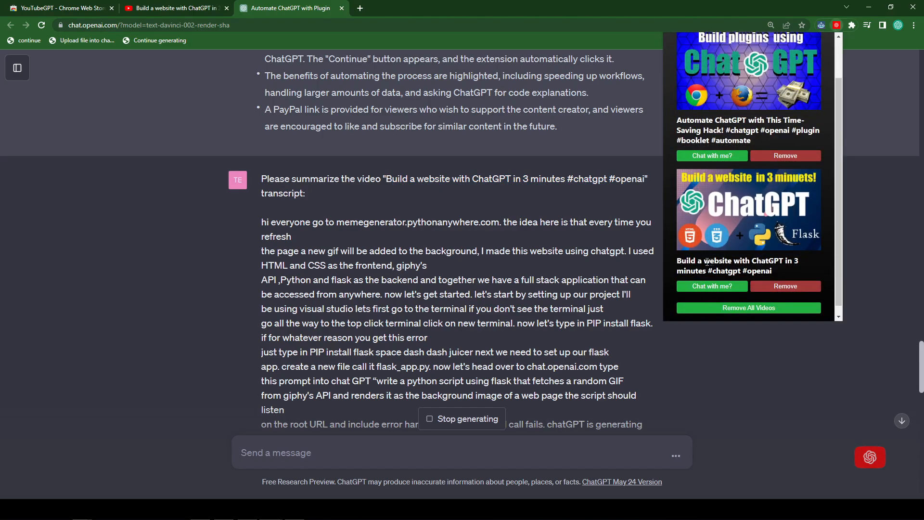
mouse_move(642, 403)
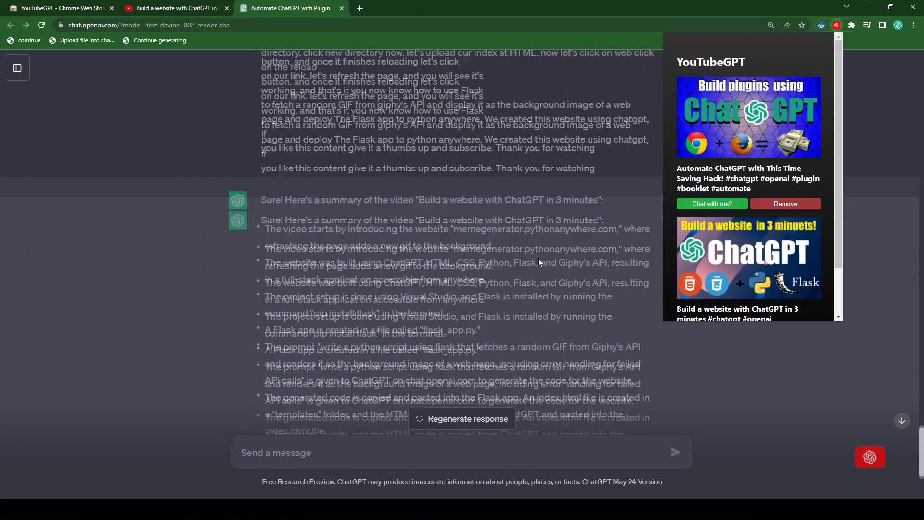
scroll(down, 3)
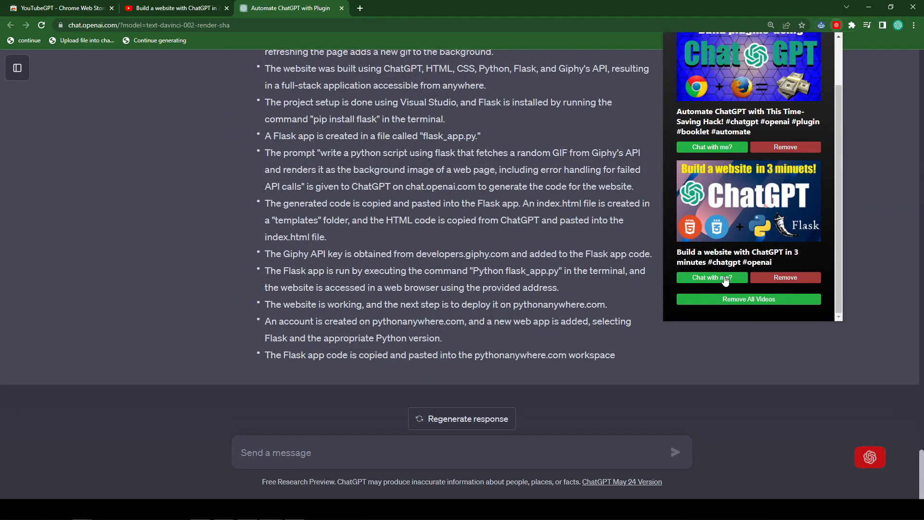
click(712, 277)
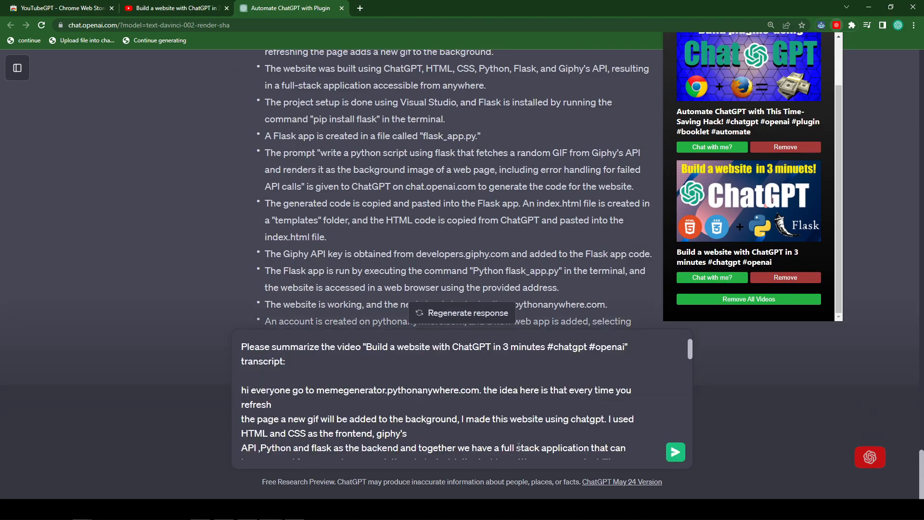